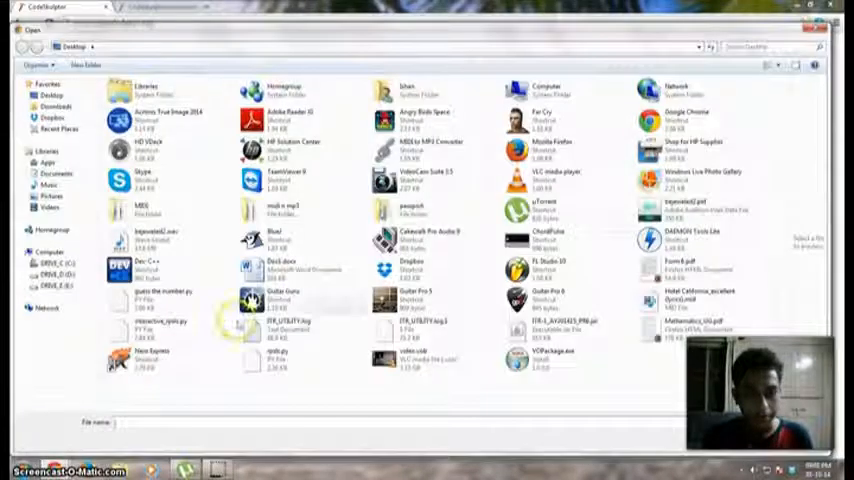
# Load the saved RPSLS template file and run it to print its five test rounds
pyautogui.click(284, 360)
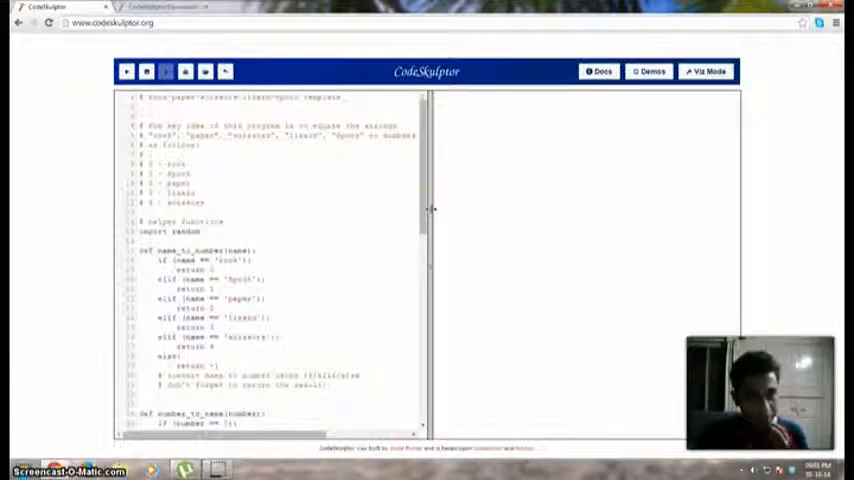
pyautogui.click(128, 74)
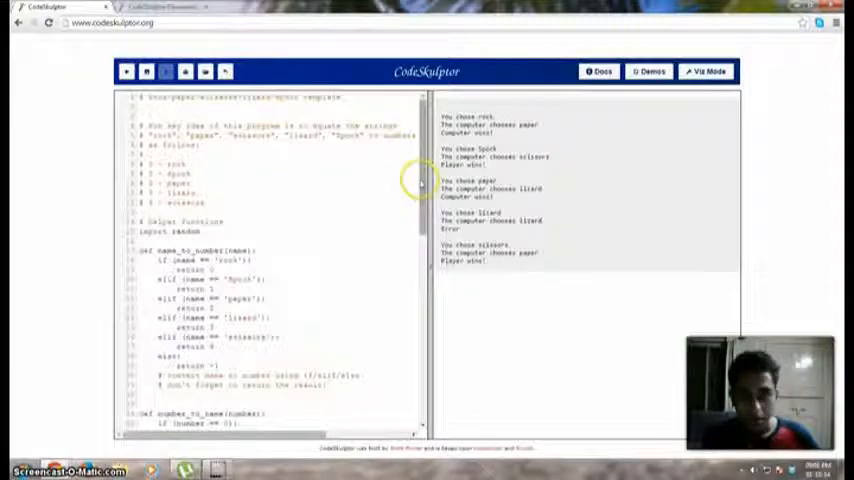
pyautogui.scroll(-3)
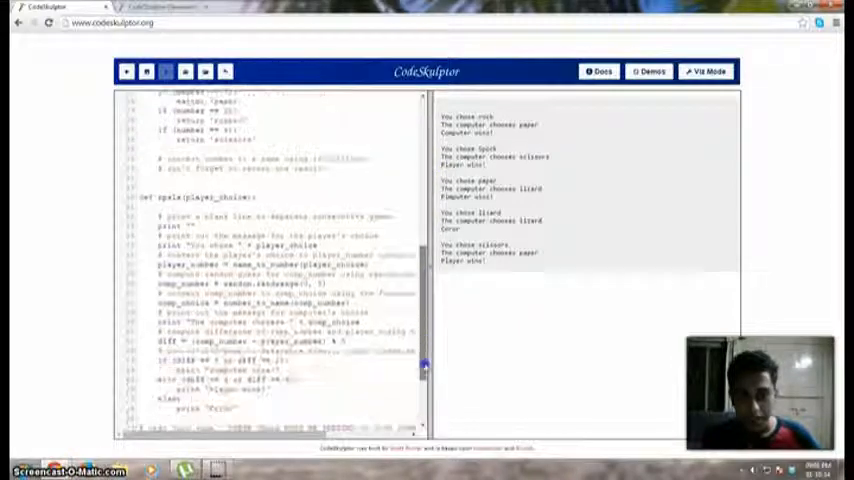
pyautogui.scroll(-3)
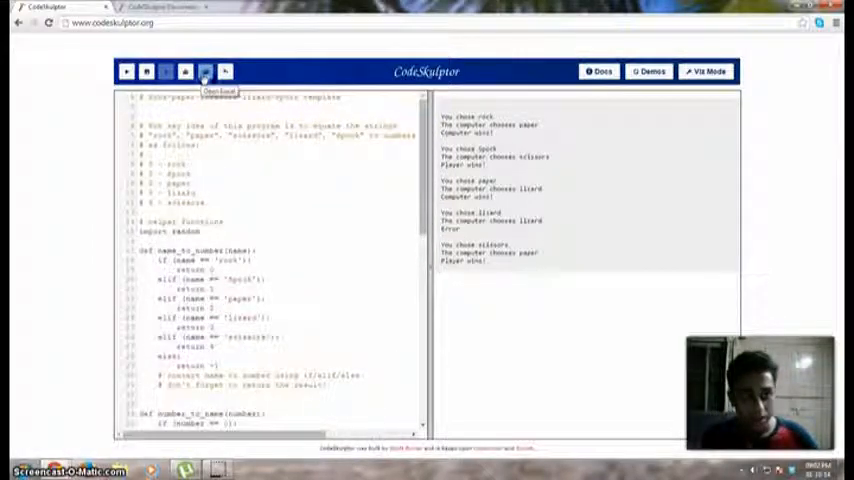
# Load the scoring version with five choice buttons and run it to show the game window
pyautogui.click(204, 74)
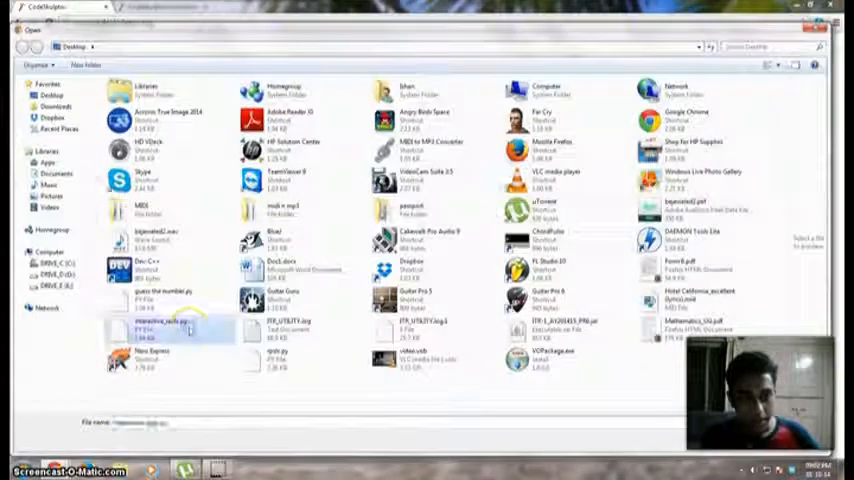
pyautogui.click(162, 326)
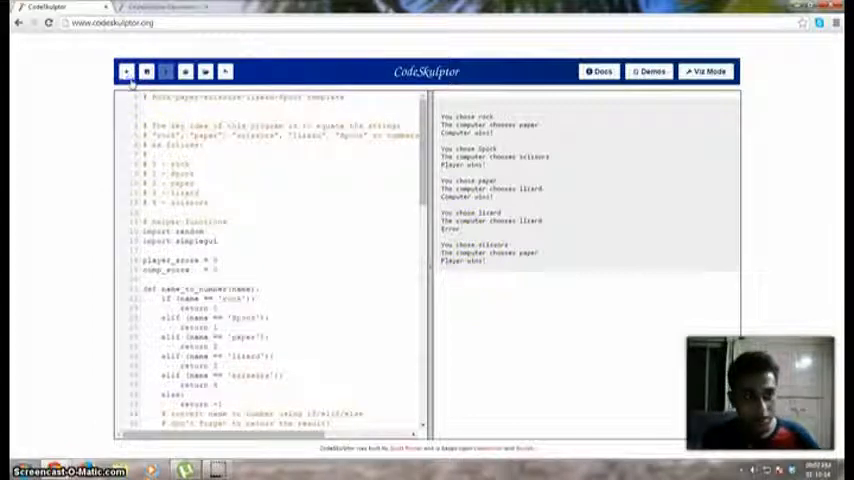
pyautogui.click(128, 76)
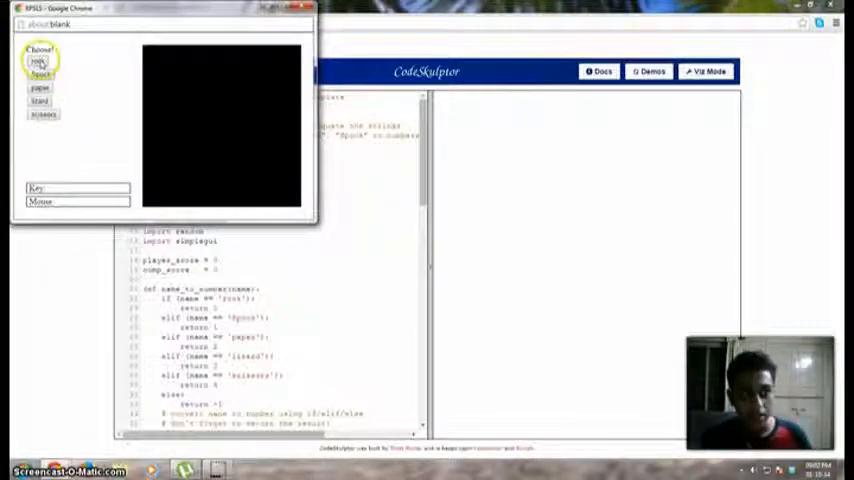
# Play rounds choosing rock, scissors, Spock and other buttons, printing results with a running score
pyautogui.click(38, 66)
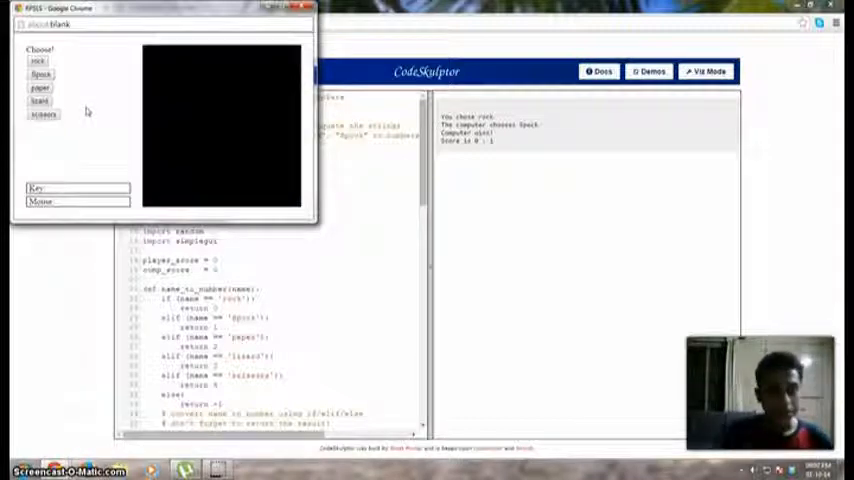
pyautogui.click(42, 70)
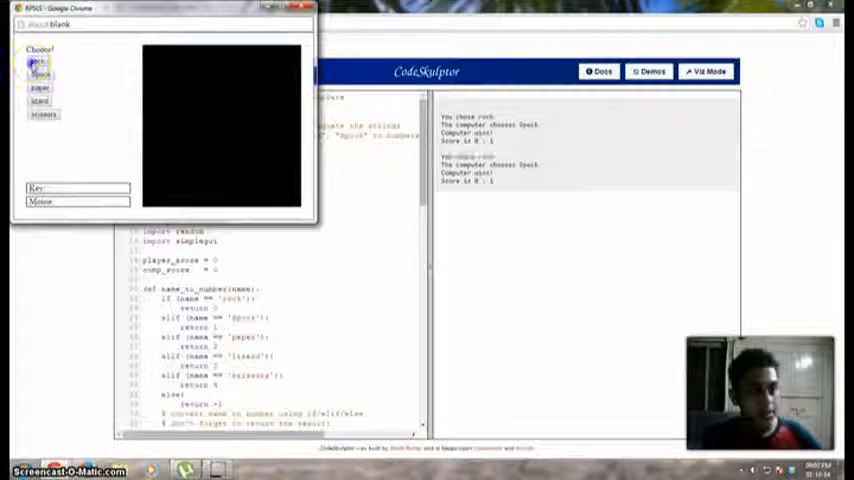
pyautogui.click(36, 64)
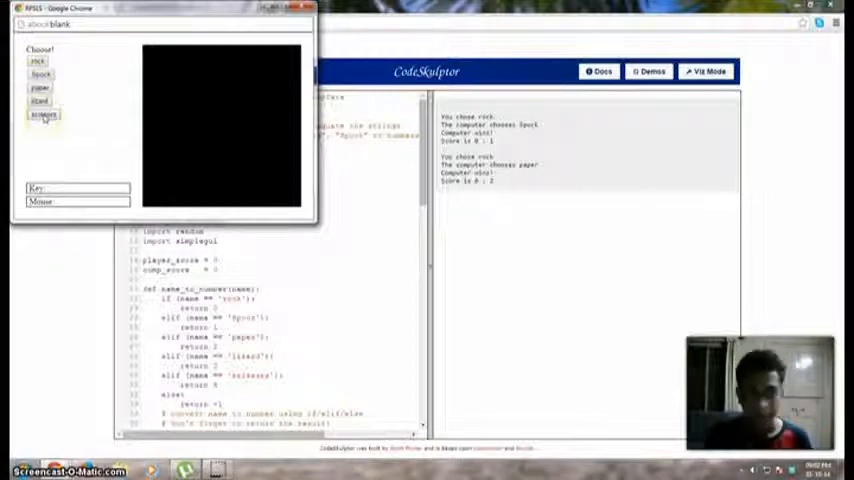
pyautogui.click(42, 116)
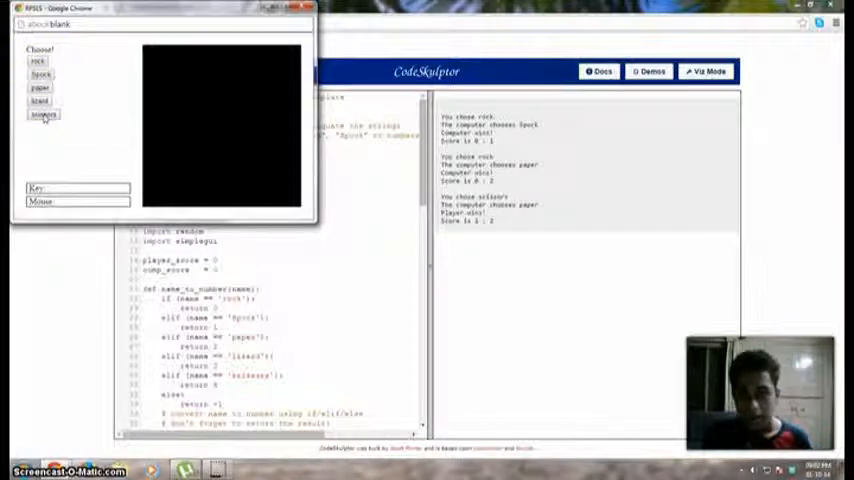
pyautogui.click(40, 88)
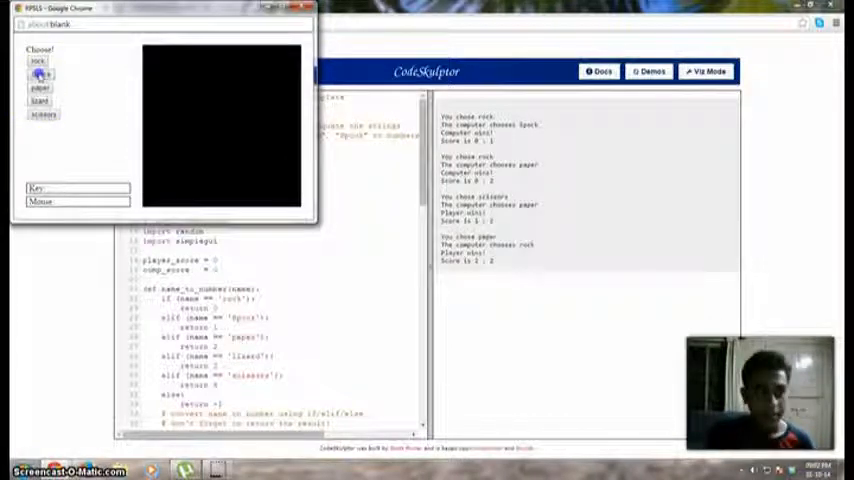
pyautogui.click(44, 76)
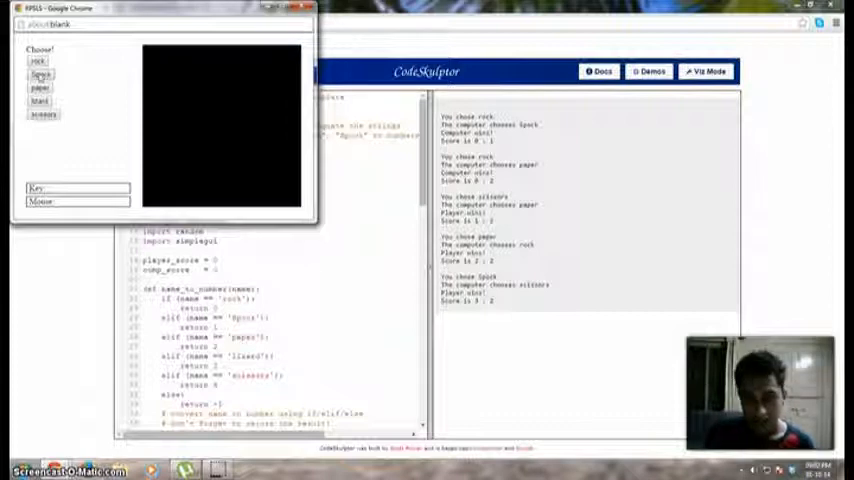
pyautogui.click(42, 72)
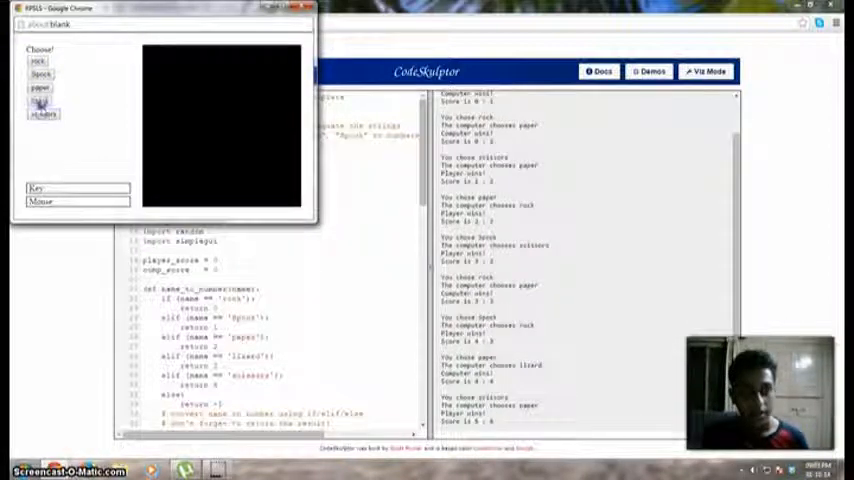
pyautogui.click(40, 78)
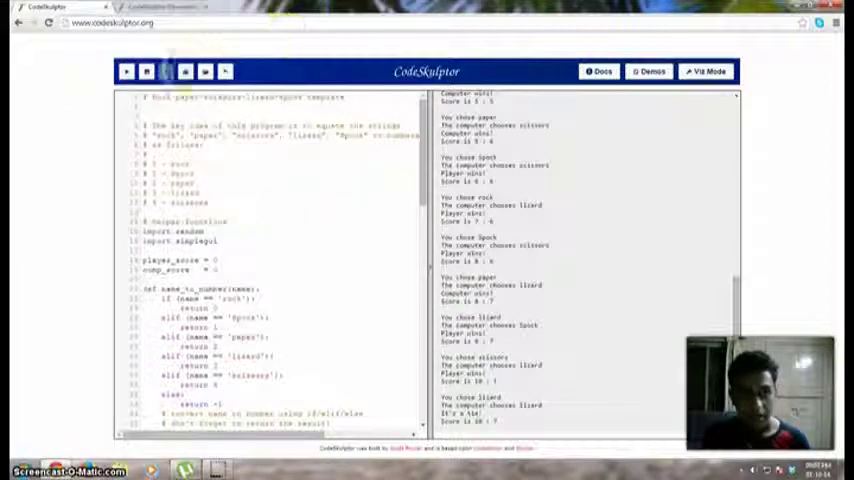
# Reload the plain template and make the rpsls else branch print 'It's a tie'
pyautogui.click(140, 72)
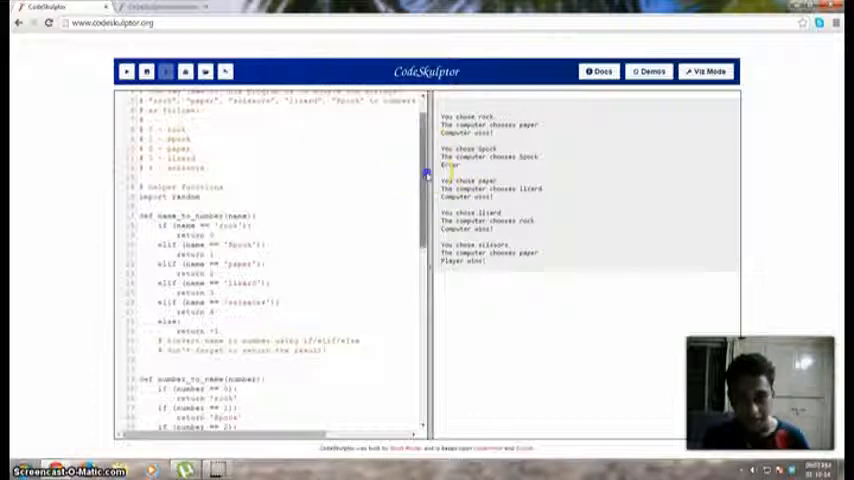
pyautogui.scroll(-3)
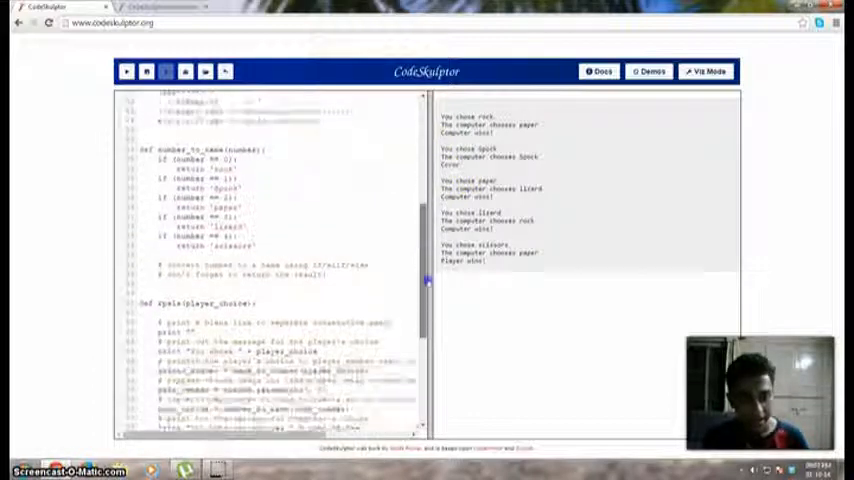
pyautogui.scroll(-3)
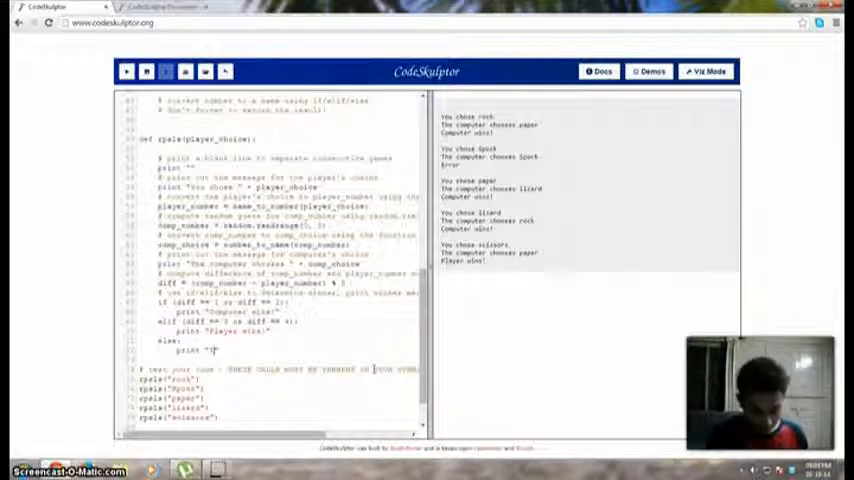
pyautogui.write("It's a tie!")
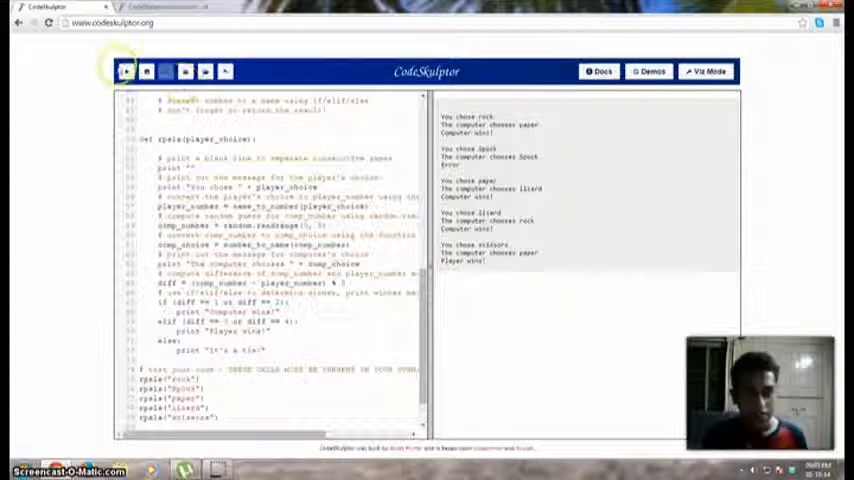
# Run the template to check the tie message, then begin replacing the test calls with a frame line
pyautogui.click(120, 74)
pyautogui.write('frame =')
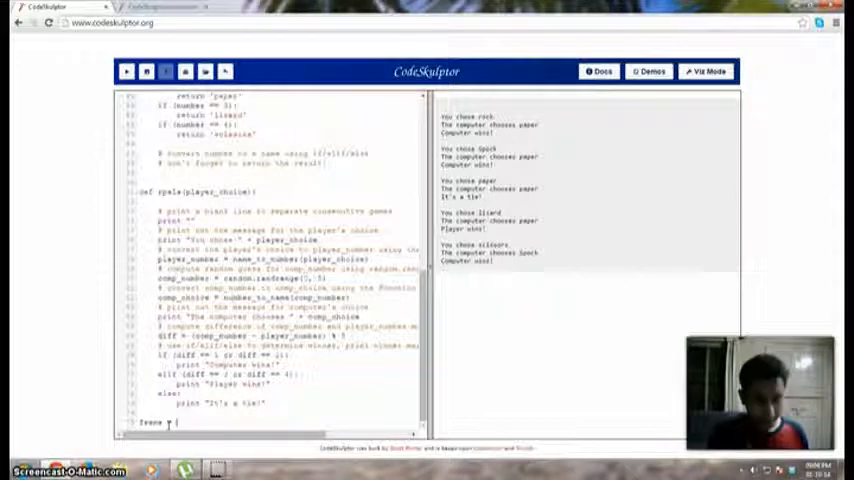
# Look up create_frame in the Graphics Modules docs and begin the frame = simplegui.create_frame line
pyautogui.click(600, 72)
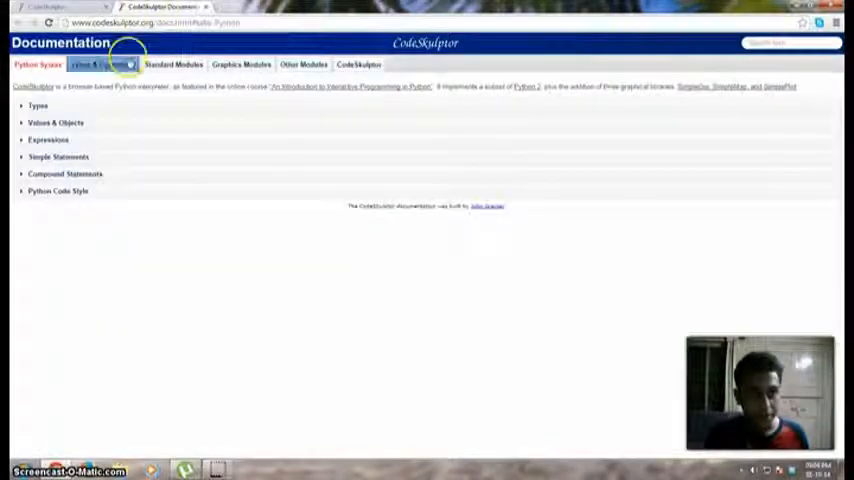
pyautogui.click(238, 64)
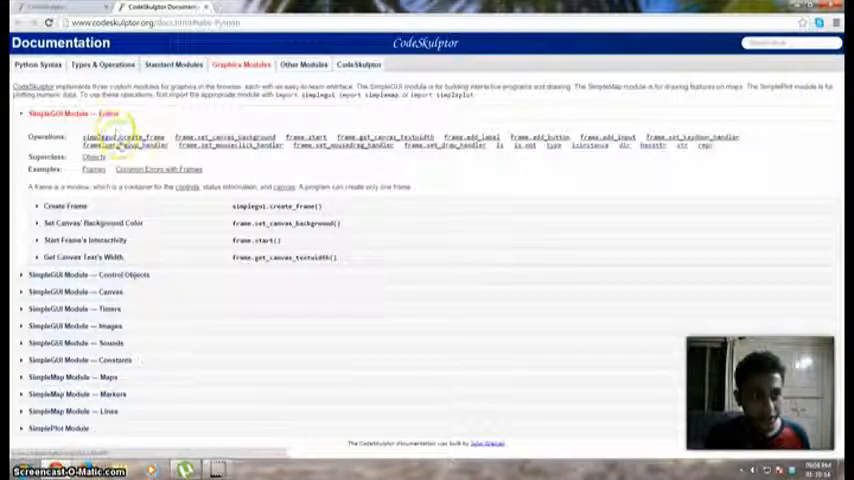
pyautogui.click(144, 8)
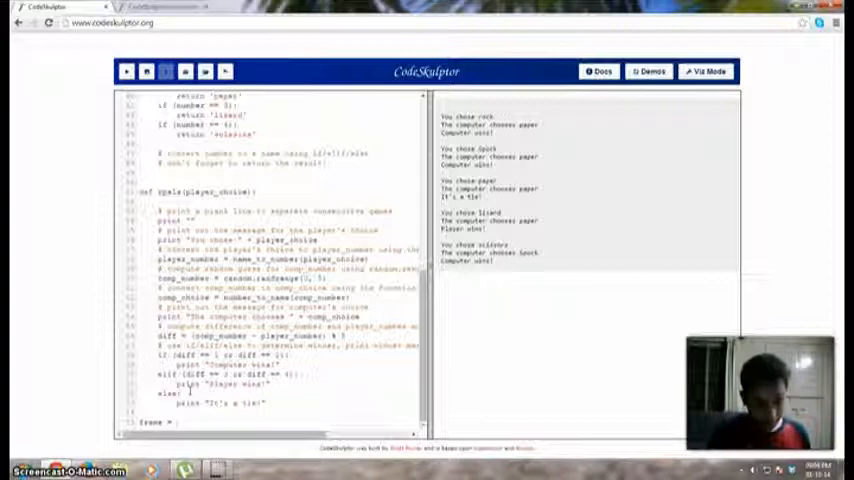
pyautogui.write('simp(s')
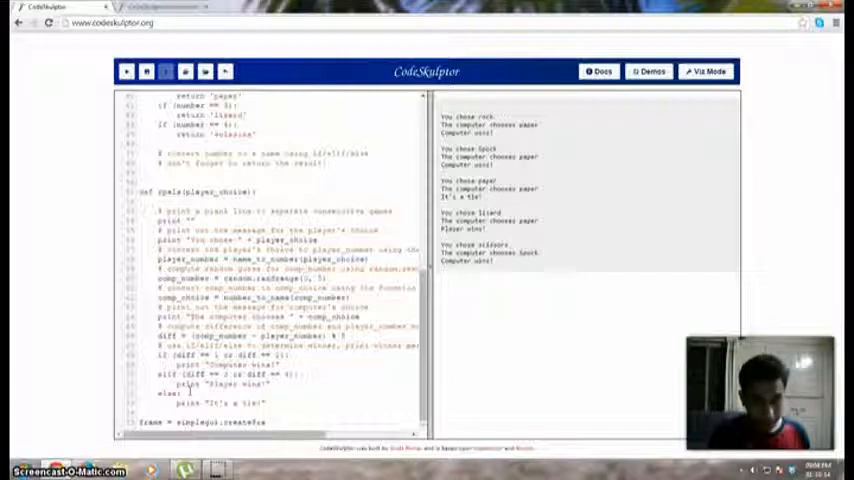
pyautogui.click(604, 72)
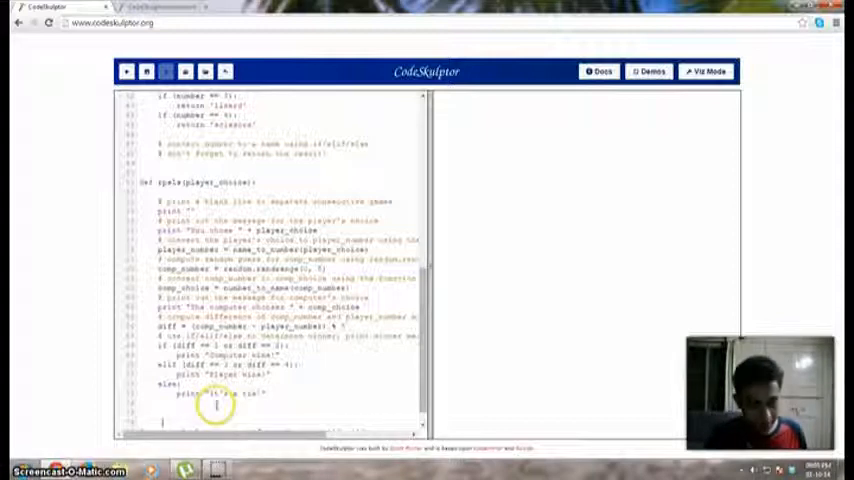
# Define a rock() handler calling rpsls('rock') and add a rock button to the frame
pyautogui.scroll(-3)
pyautogui.write('def')
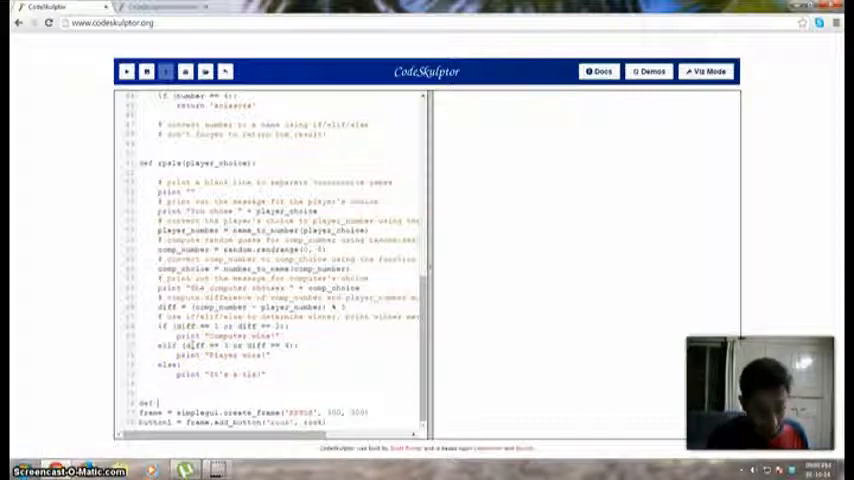
pyautogui.write('rock():')
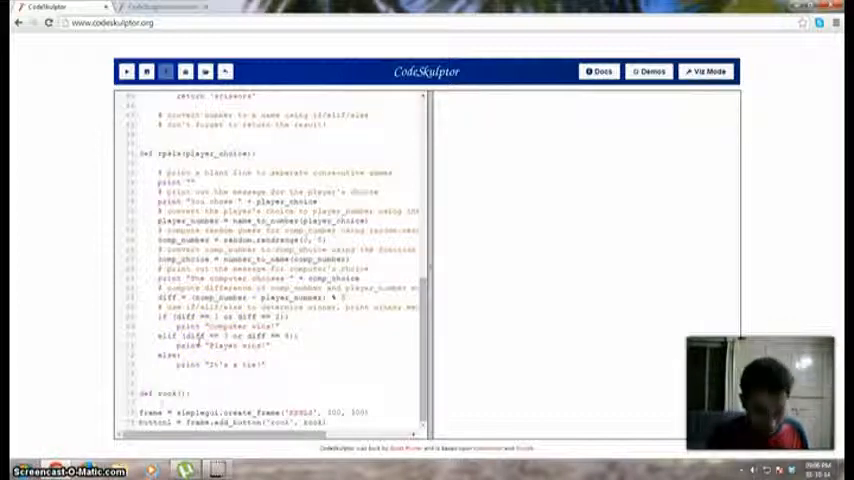
pyautogui.write('rpals("rock')
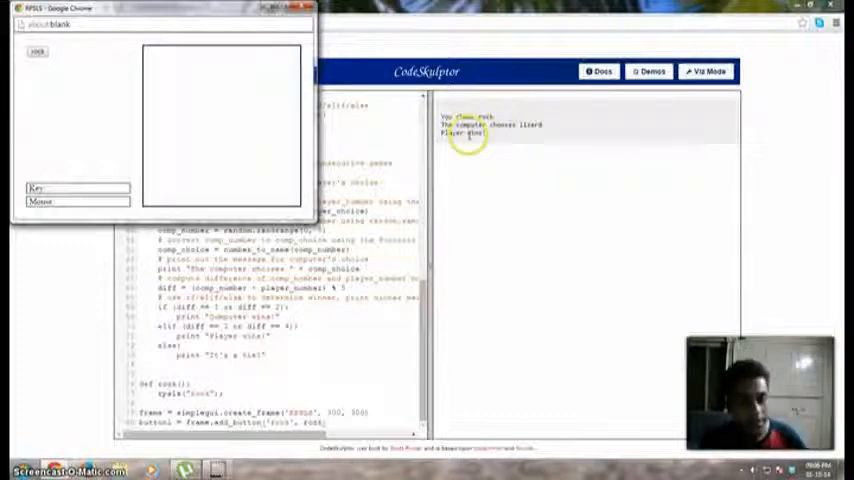
# Play two rock rounds with the frame's rock button, printing their results
pyautogui.click(38, 54)
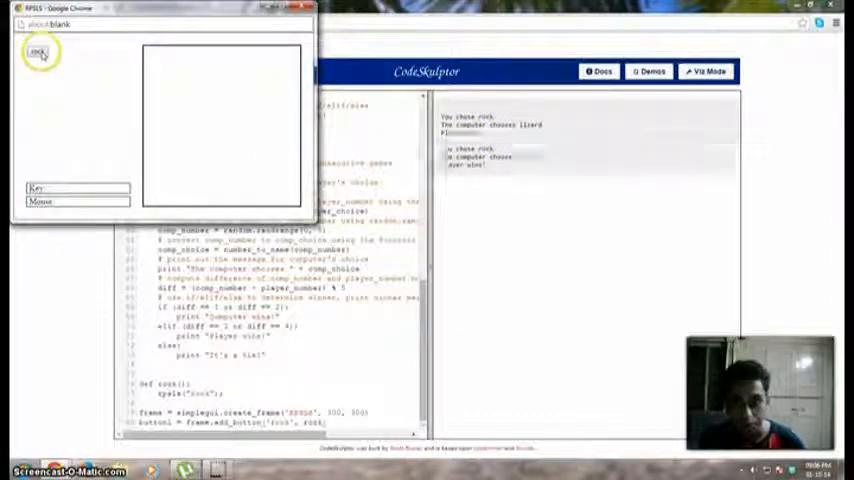
pyautogui.click(40, 52)
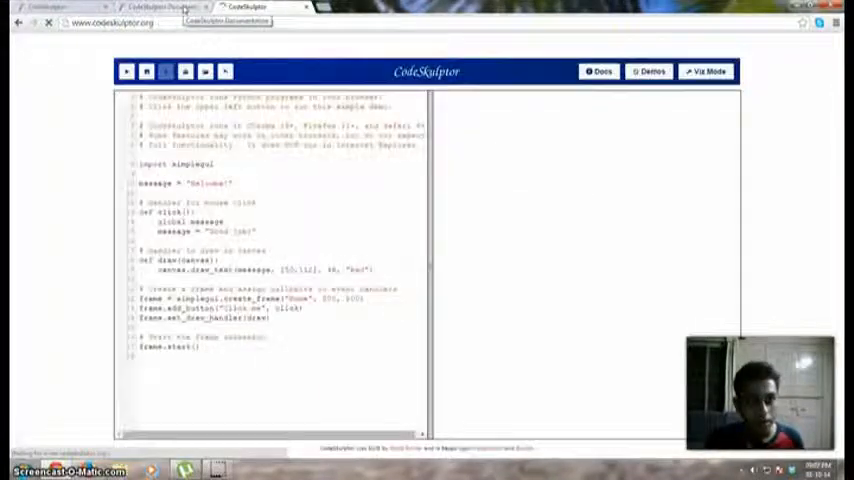
# Reopen the RPSLS template file from disk, replacing the welcome sample program
pyautogui.click(146, 72)
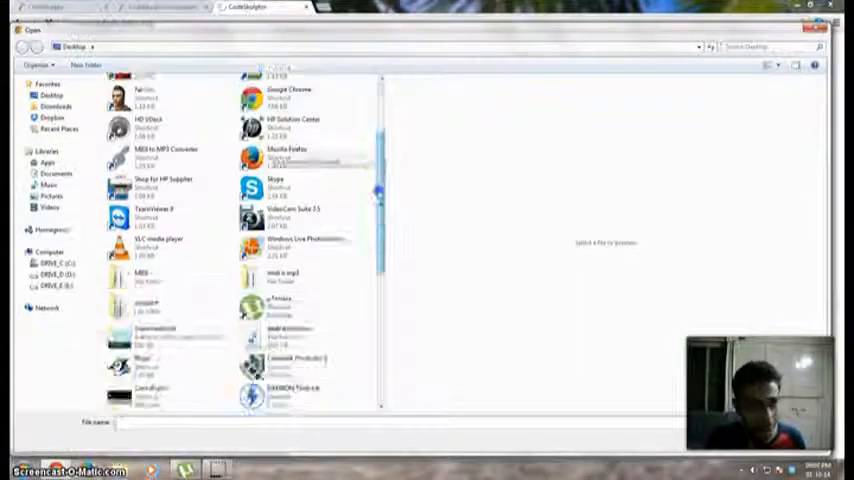
pyautogui.scroll(-3)
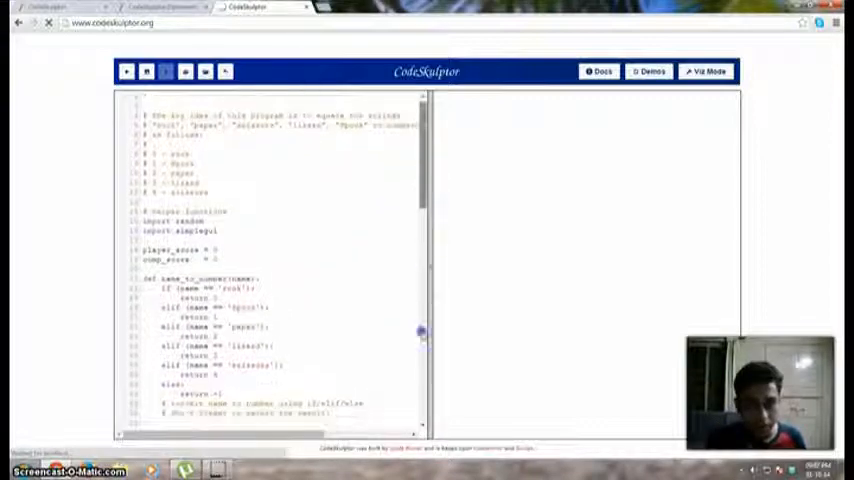
# Write rock, Spock, paper, lizard and scissors handlers calling rpsls and add five frame buttons
pyautogui.scroll(-3)
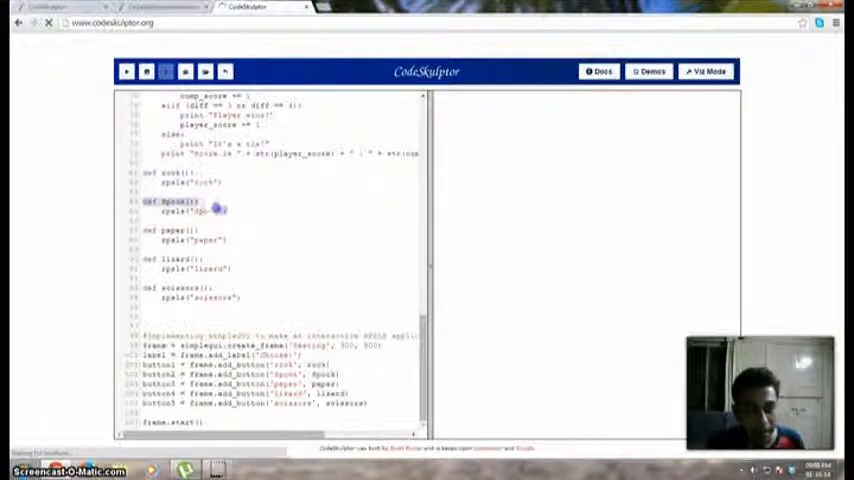
pyautogui.moveTo(220, 212); pyautogui.dragTo(230, 268)
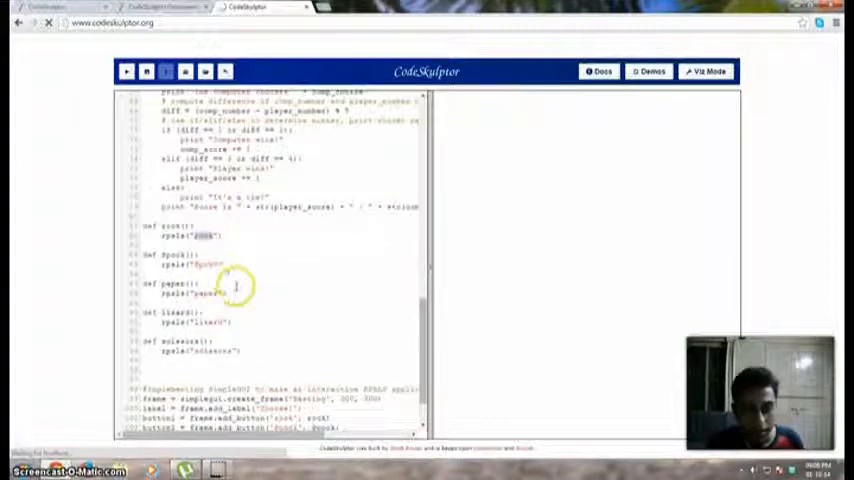
# Scroll through the code and run it, reading the NameError that Spock is not defined
pyautogui.scroll(-3)
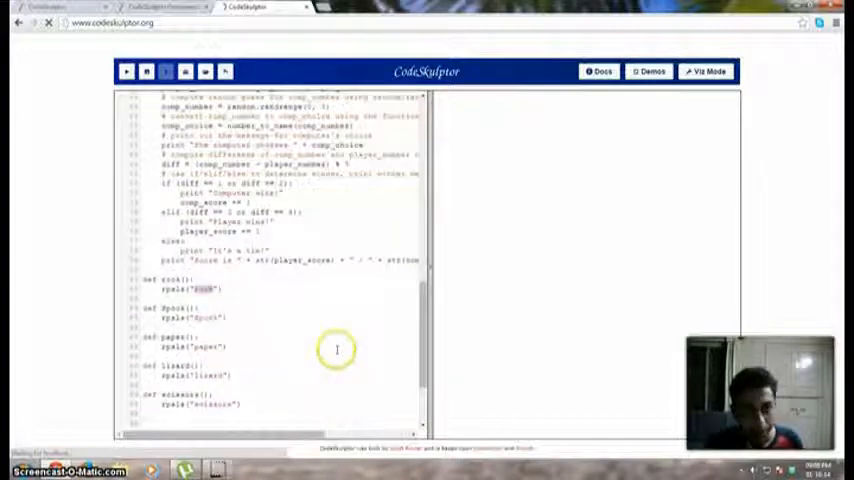
pyautogui.scroll(3)
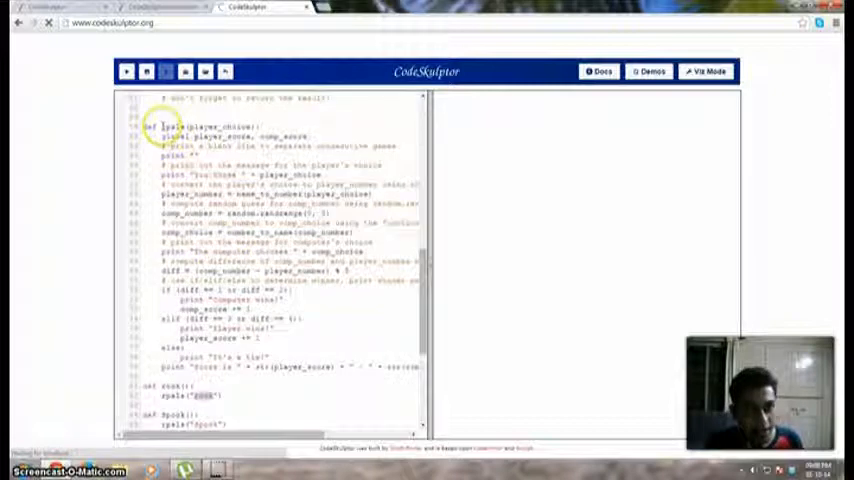
pyautogui.scroll(-3)
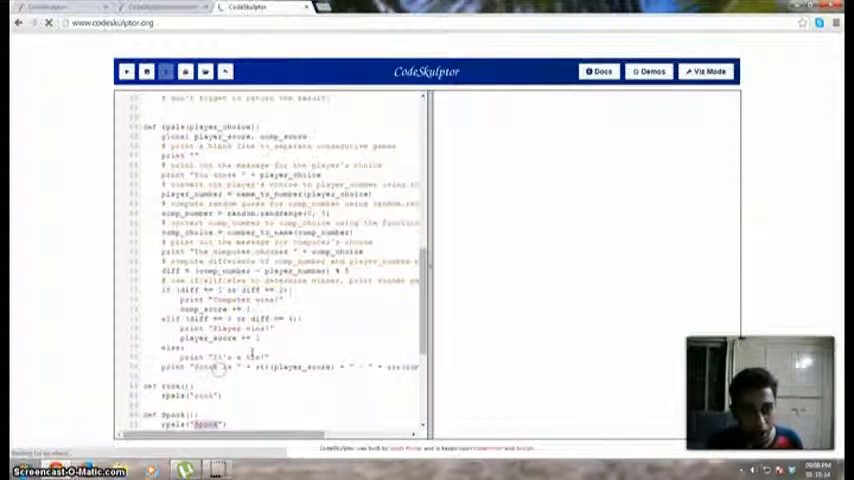
pyautogui.scroll(-3)
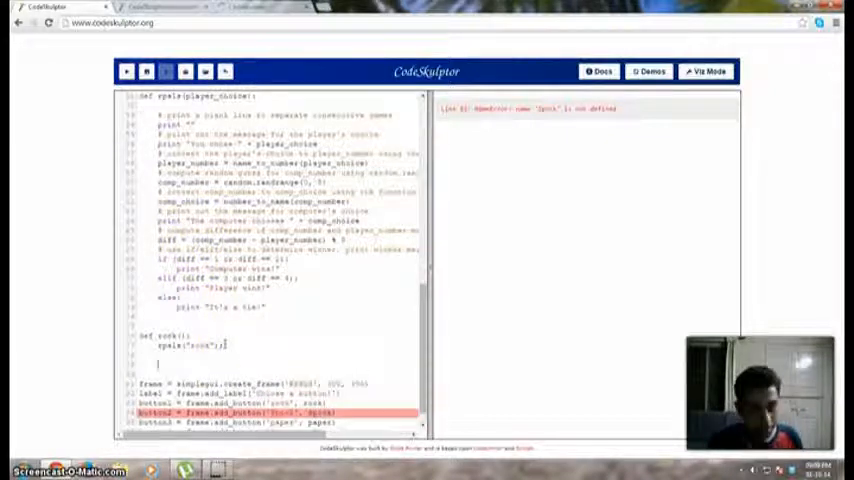
pyautogui.scroll(-3)
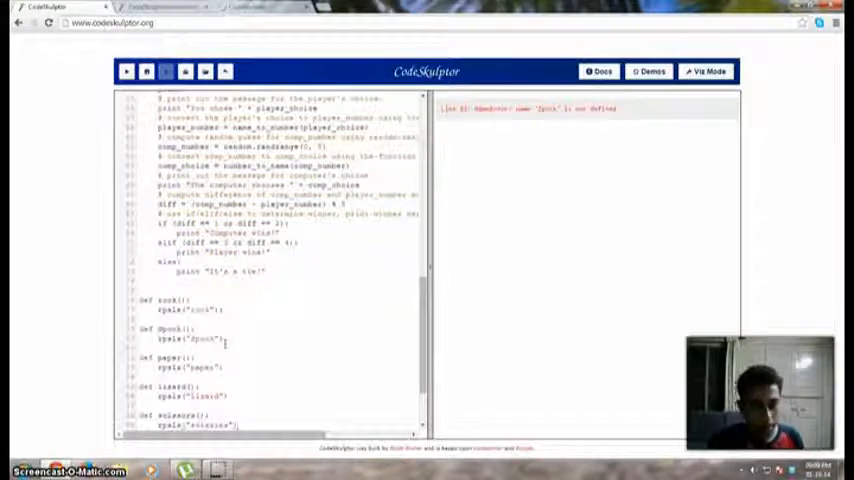
pyautogui.scroll(-3)
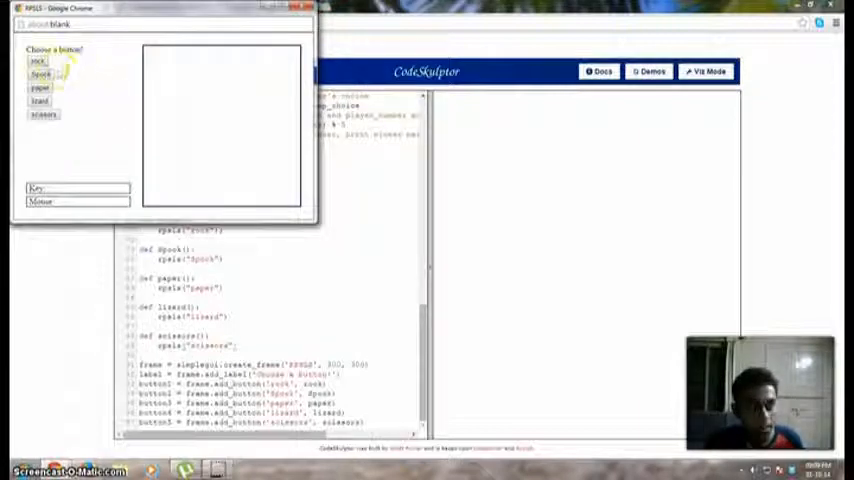
# Play rounds choosing rock, Spock, paper, lizard and scissors, then close the game frame
pyautogui.click(36, 64)
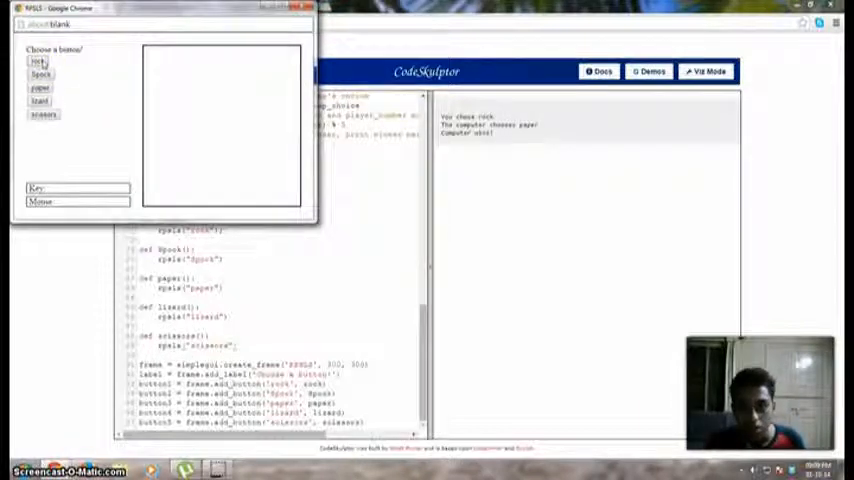
pyautogui.click(42, 72)
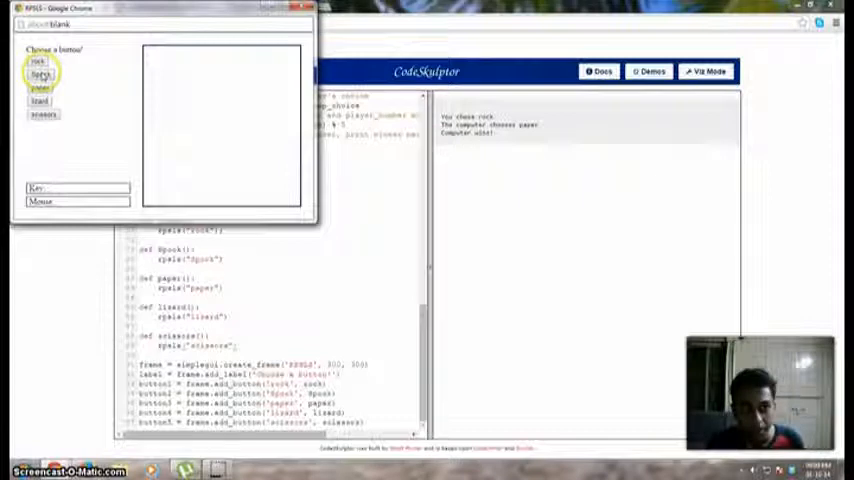
pyautogui.click(42, 76)
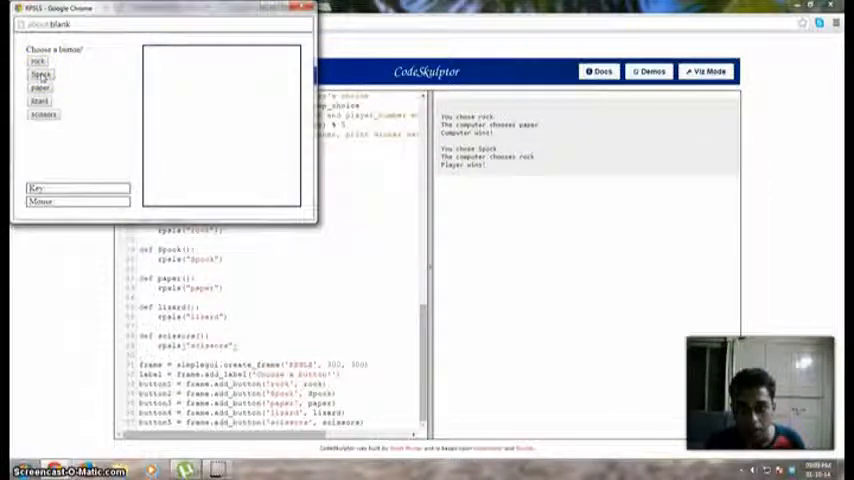
pyautogui.click(40, 88)
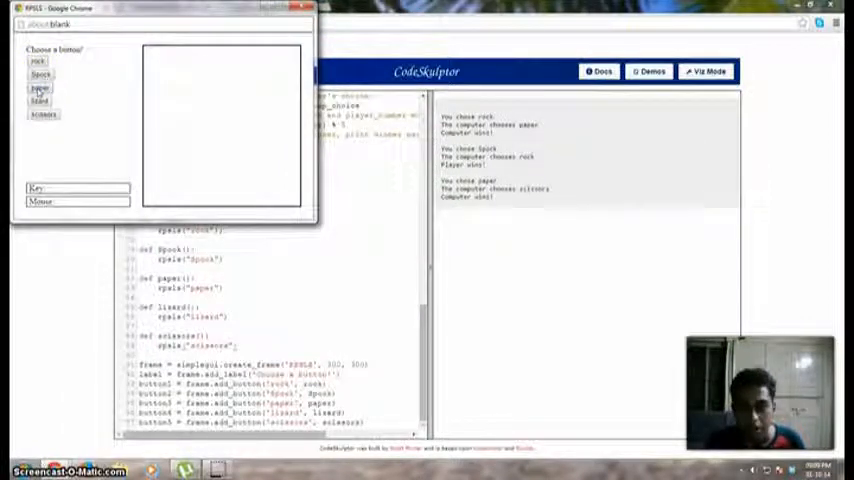
pyautogui.click(42, 102)
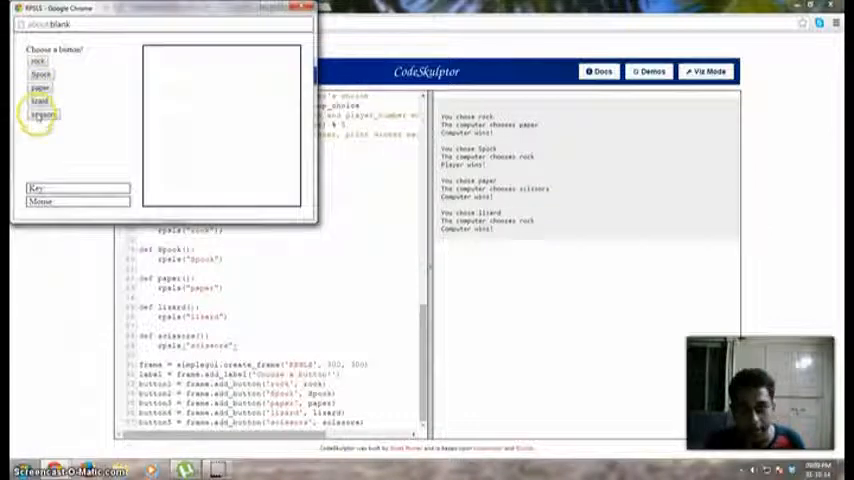
pyautogui.click(42, 116)
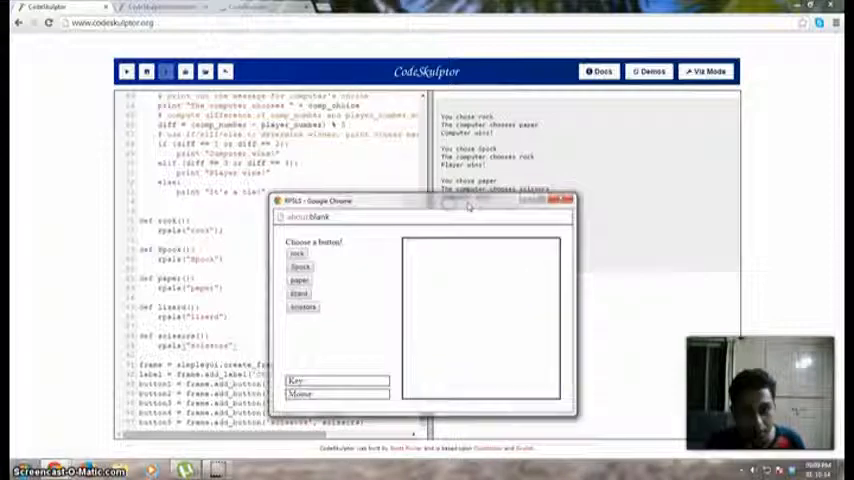
pyautogui.click(560, 200)
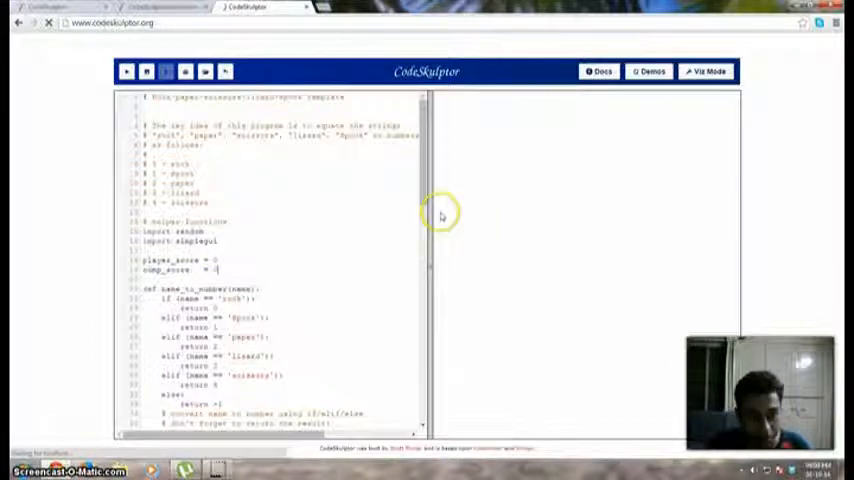
# Initialise player_score = 0 and comp_score = 0 after the imports and declare player_score global in rpsls
pyautogui.scroll(-3)
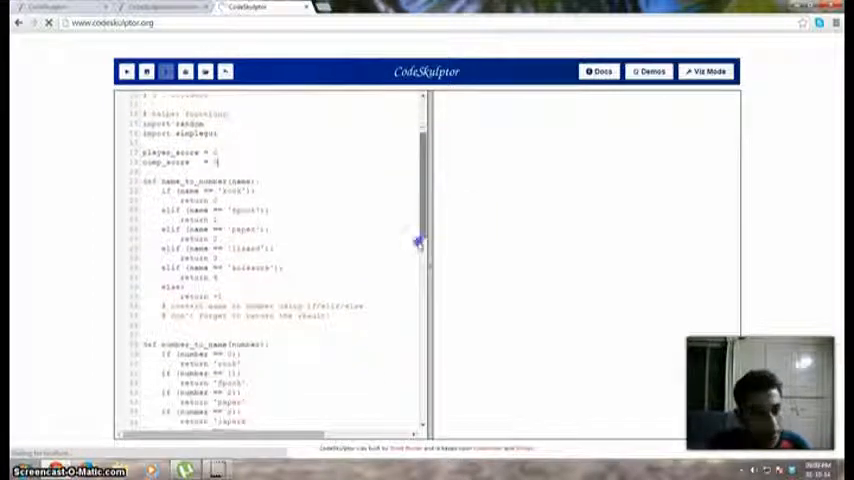
pyautogui.scroll(-3)
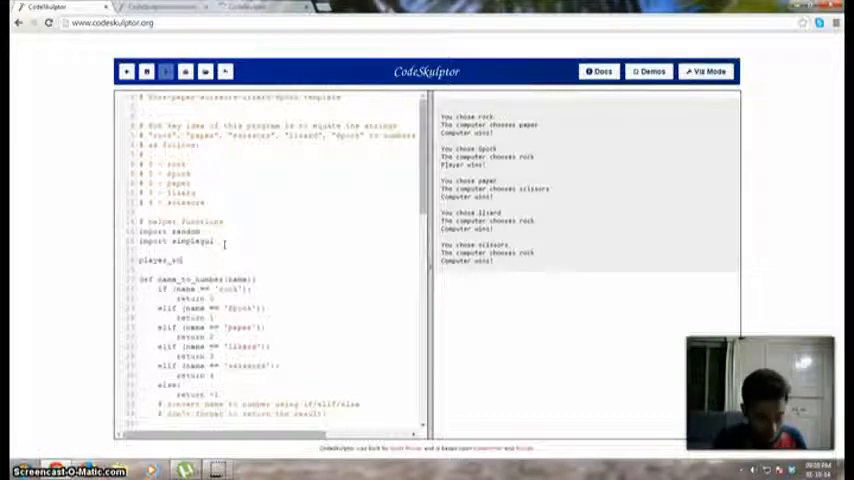
pyautogui.write('player_score = [(')
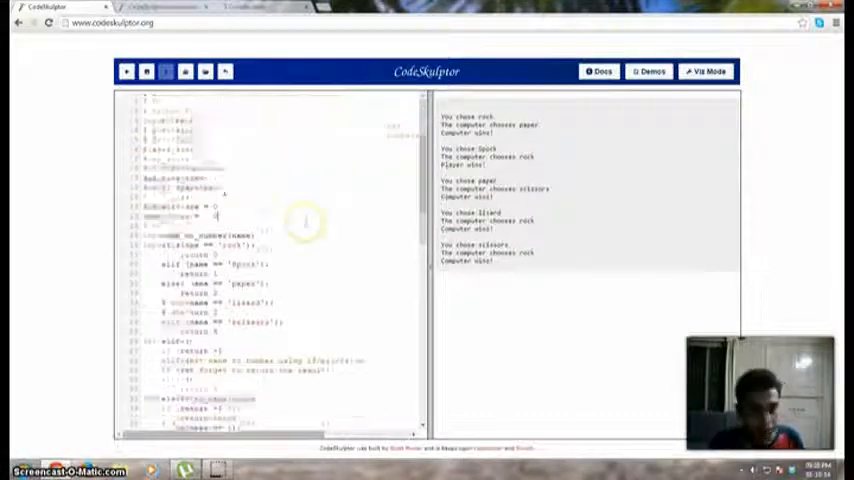
pyautogui.scroll(-3)
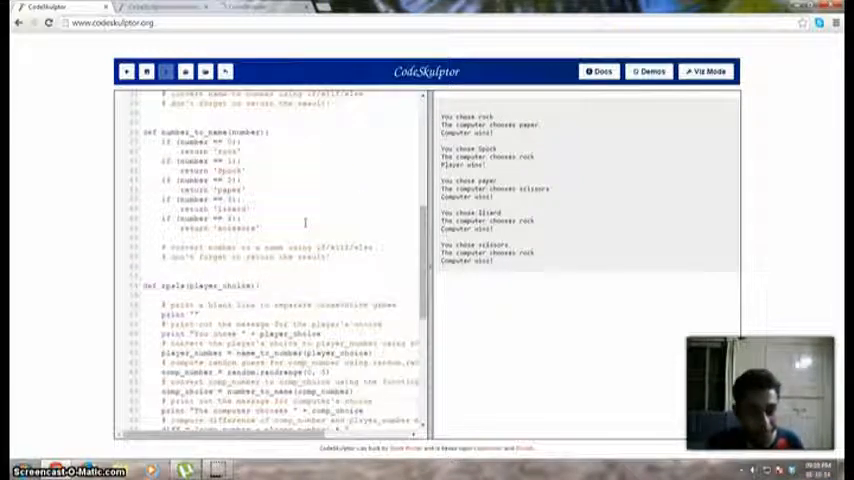
pyautogui.scroll(-3)
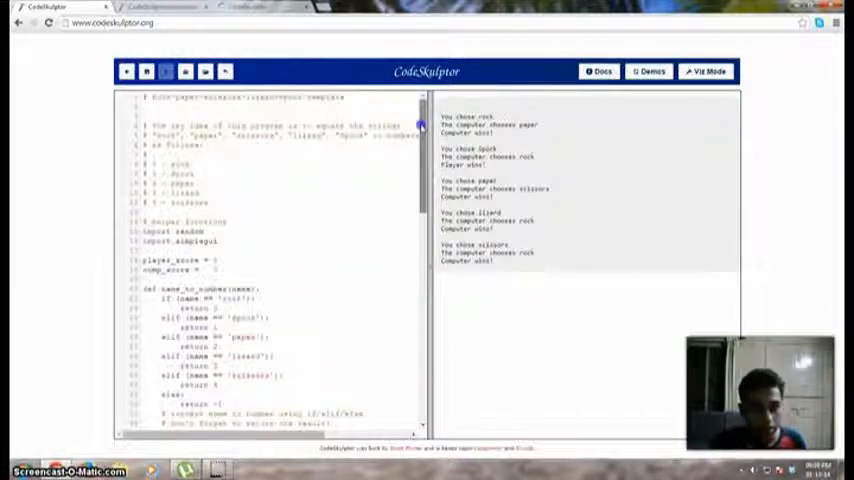
pyautogui.scroll(-3)
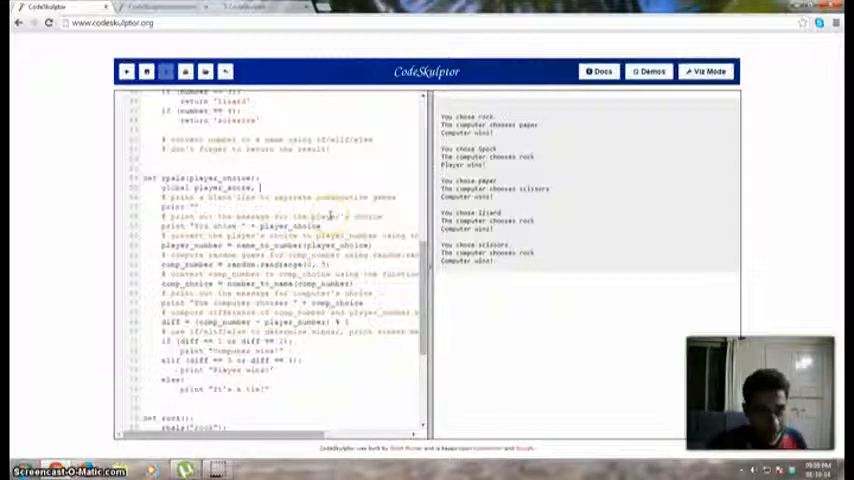
# Make comp_score global too, increment the winner's score, and print "Score : " with both scores via str()
pyautogui.write('comp_score')
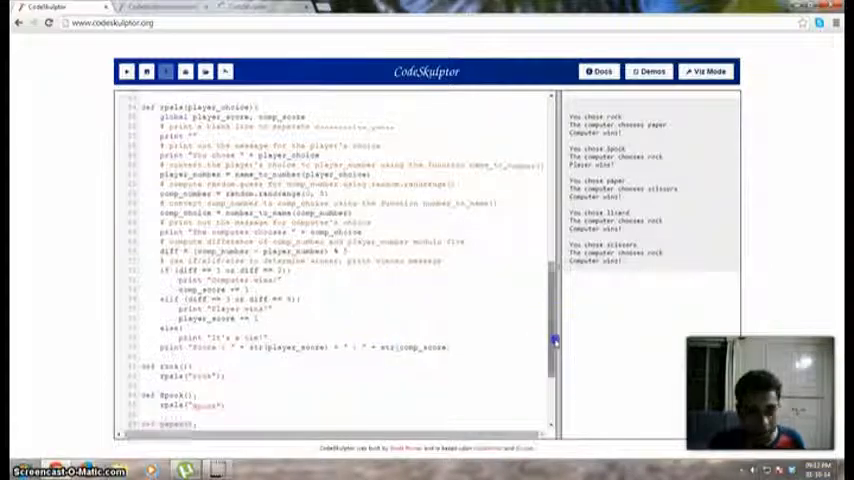
pyautogui.scroll(-3)
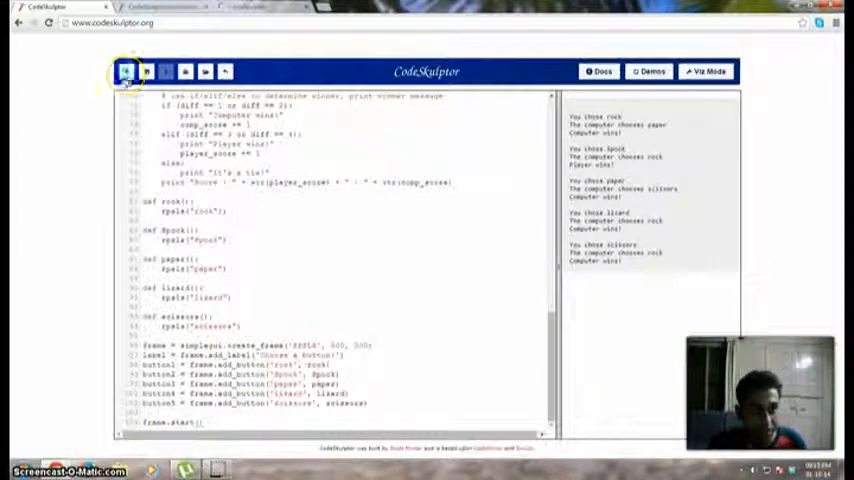
# Run the scored game and play a round choosing paper to see the result and running score printed
pyautogui.click(124, 72)
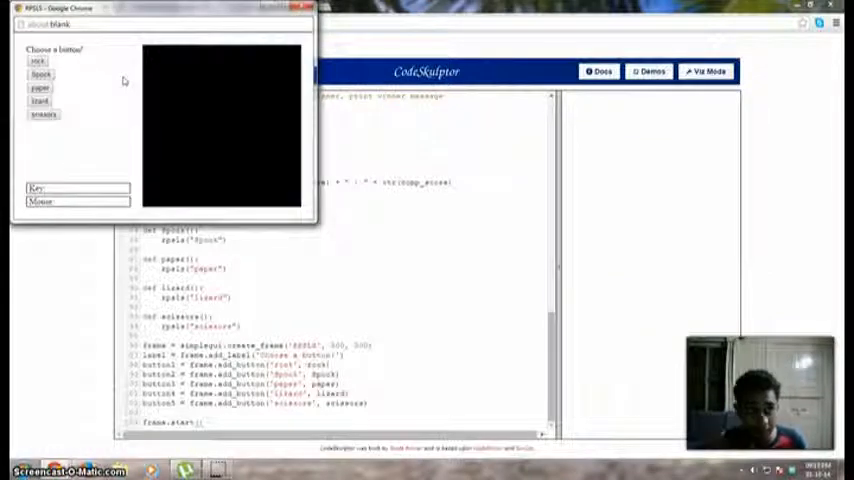
pyautogui.click(42, 64)
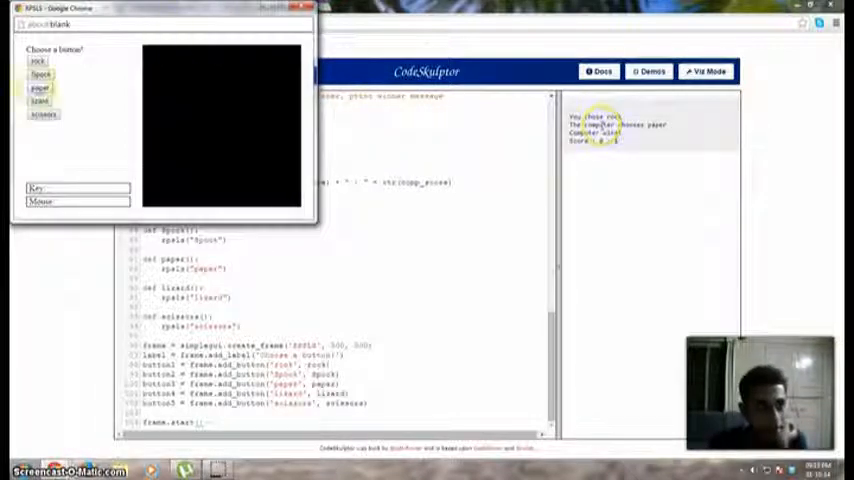
pyautogui.click(40, 88)
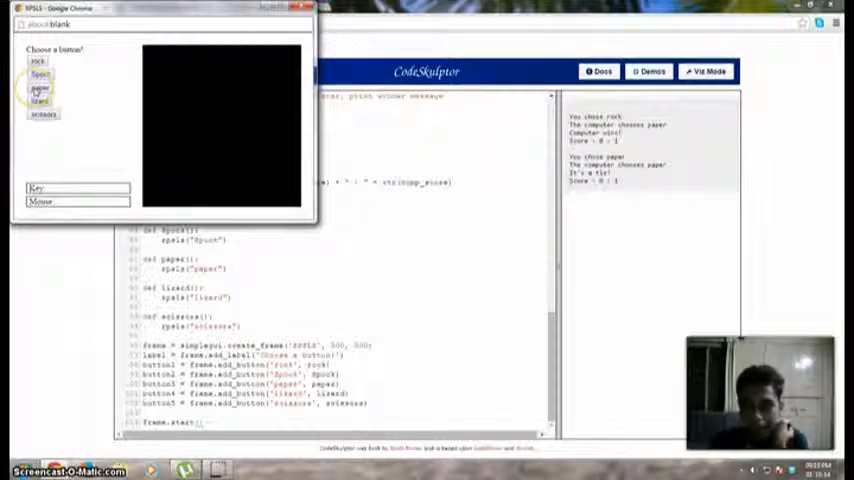